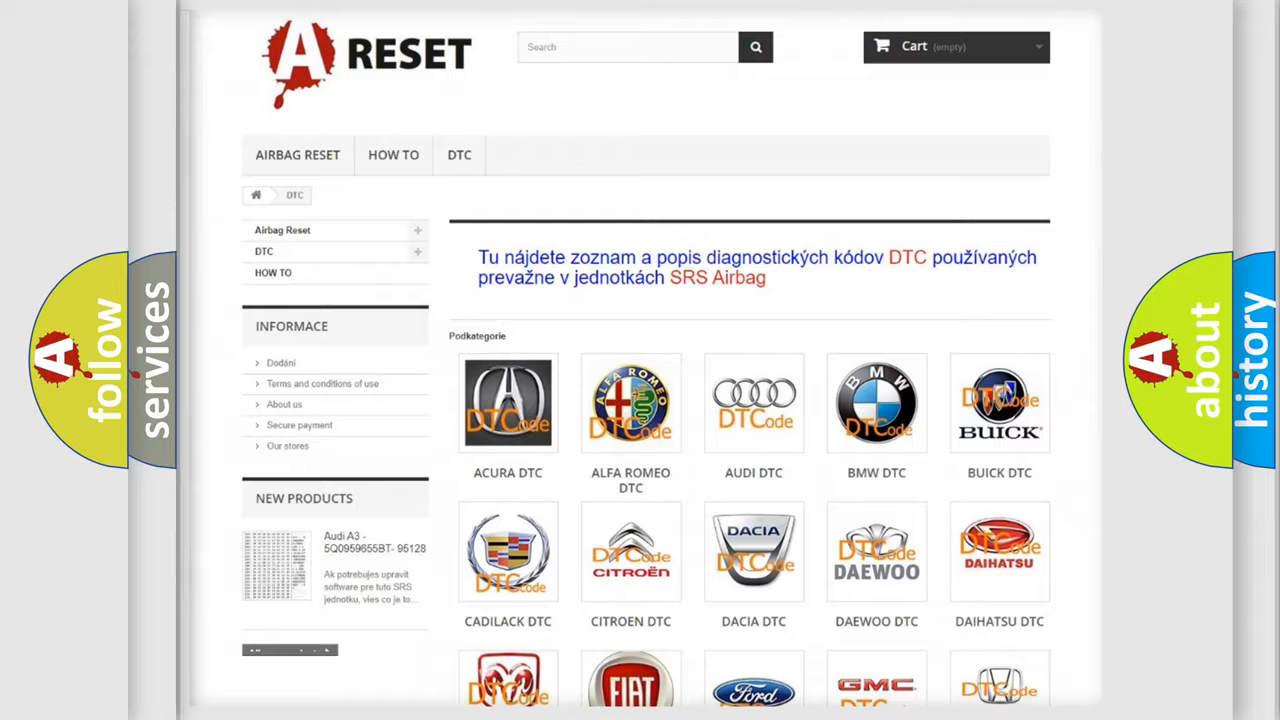
# Open the Jeep DTC tile and browse its airbag trouble-code subcategory grid
pyautogui.scroll(-3)
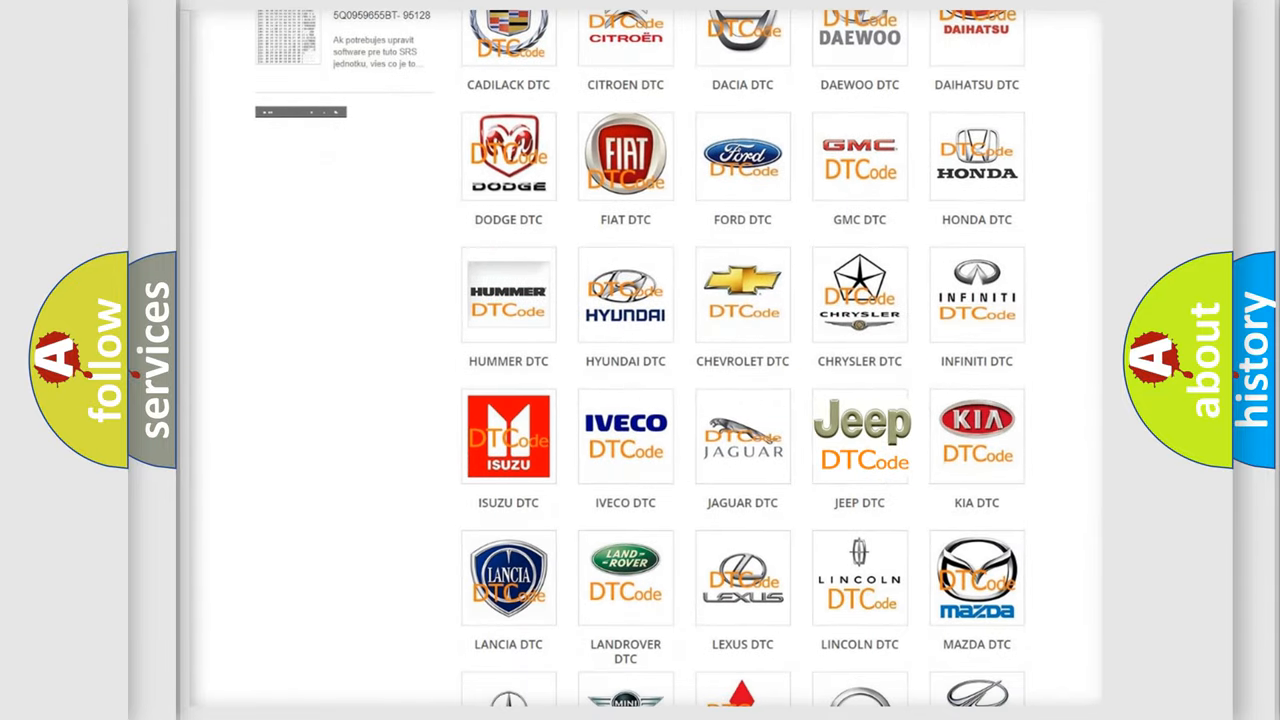
pyautogui.click(859, 436)
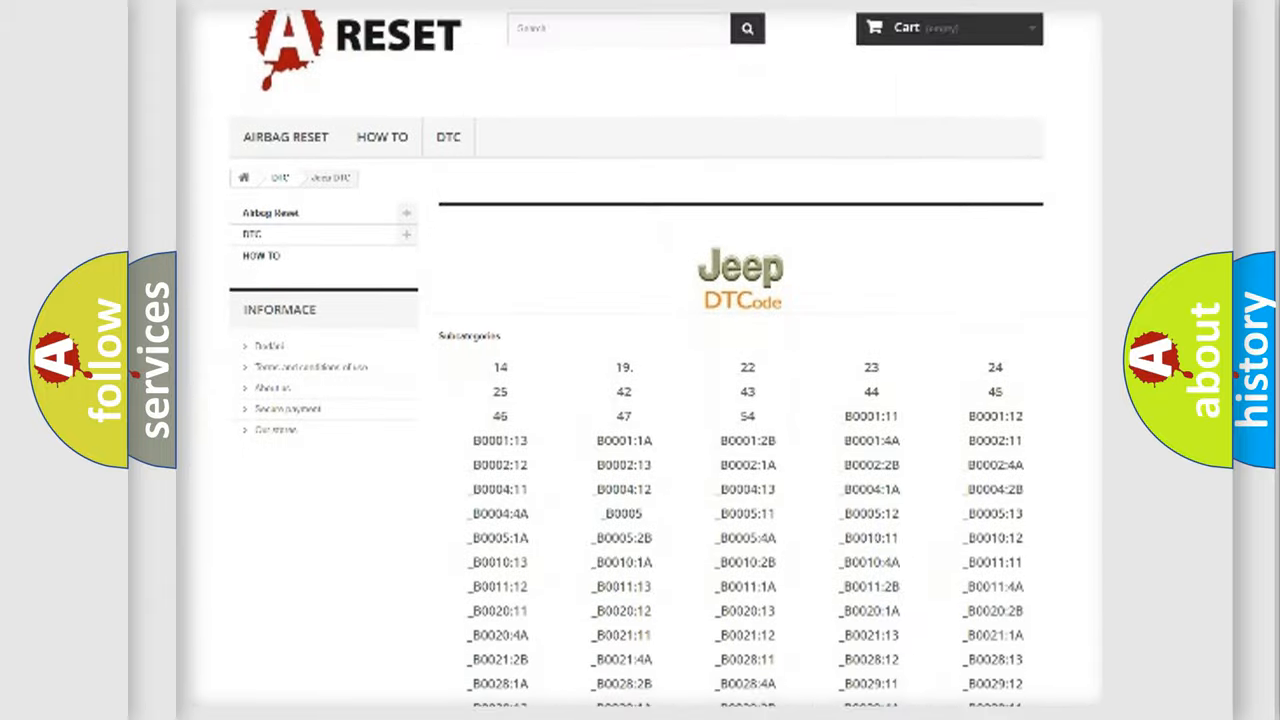
pyautogui.scroll(-3)
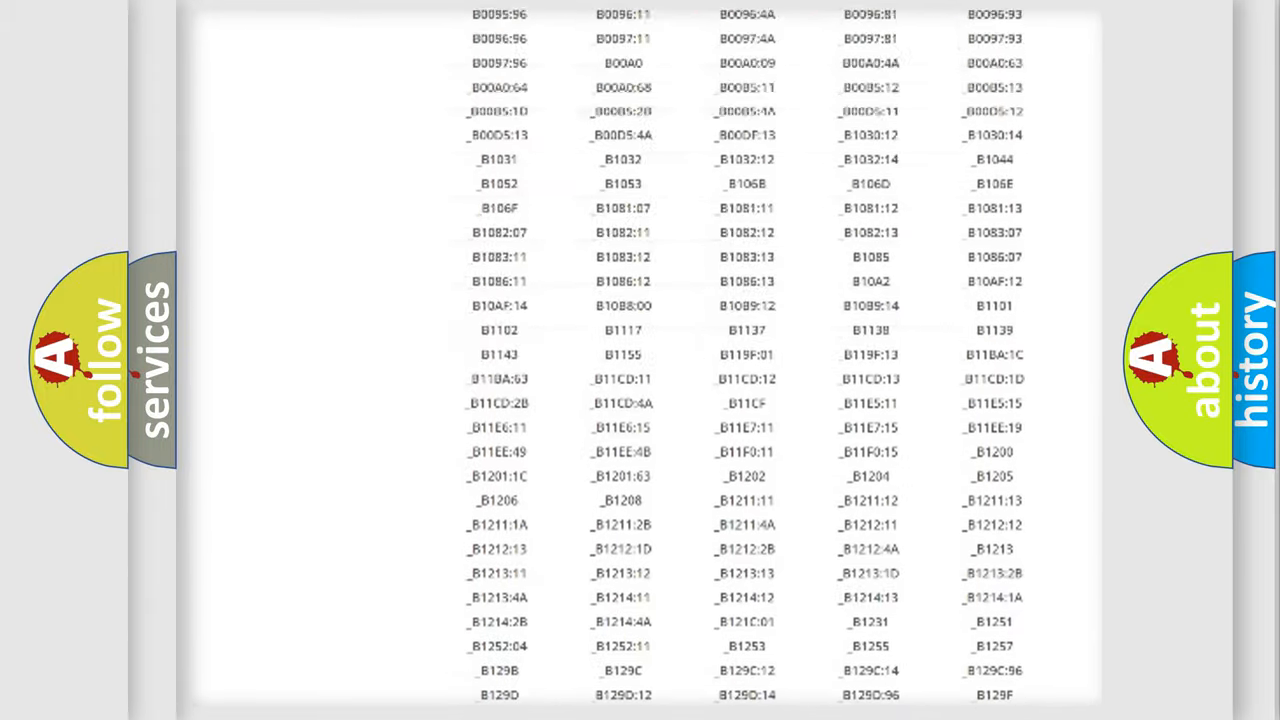
pyautogui.scroll(3)
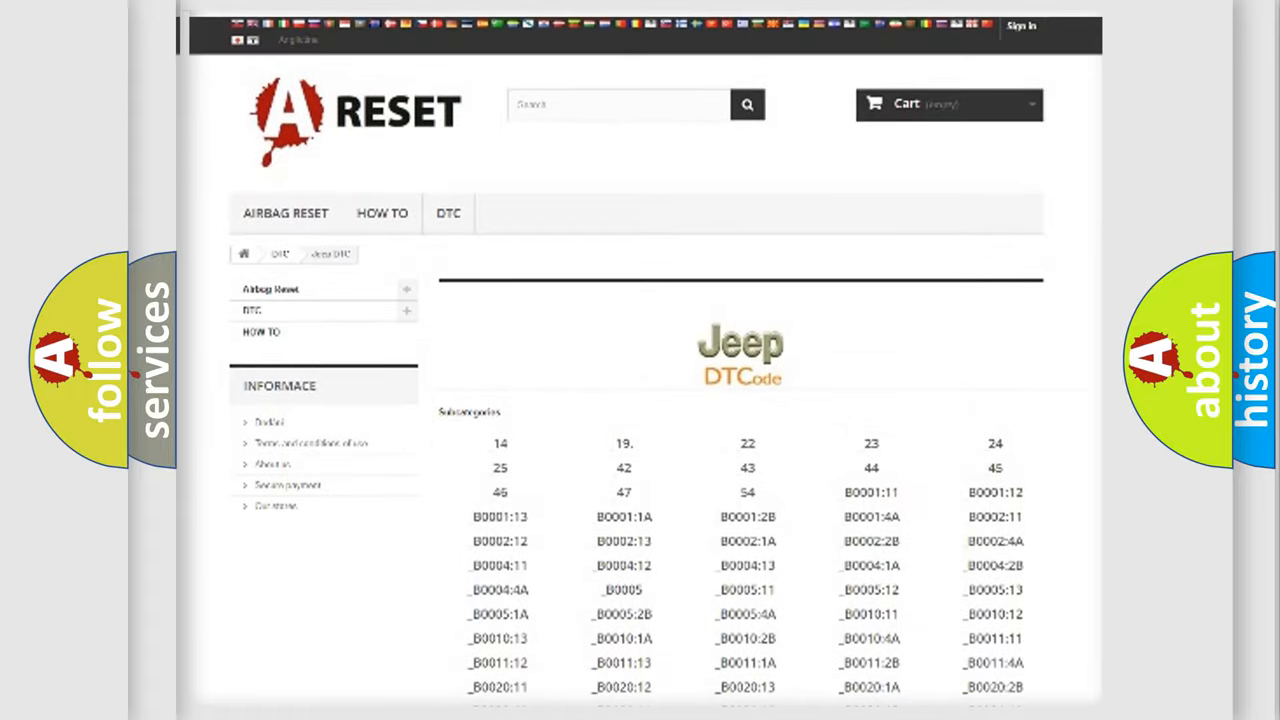